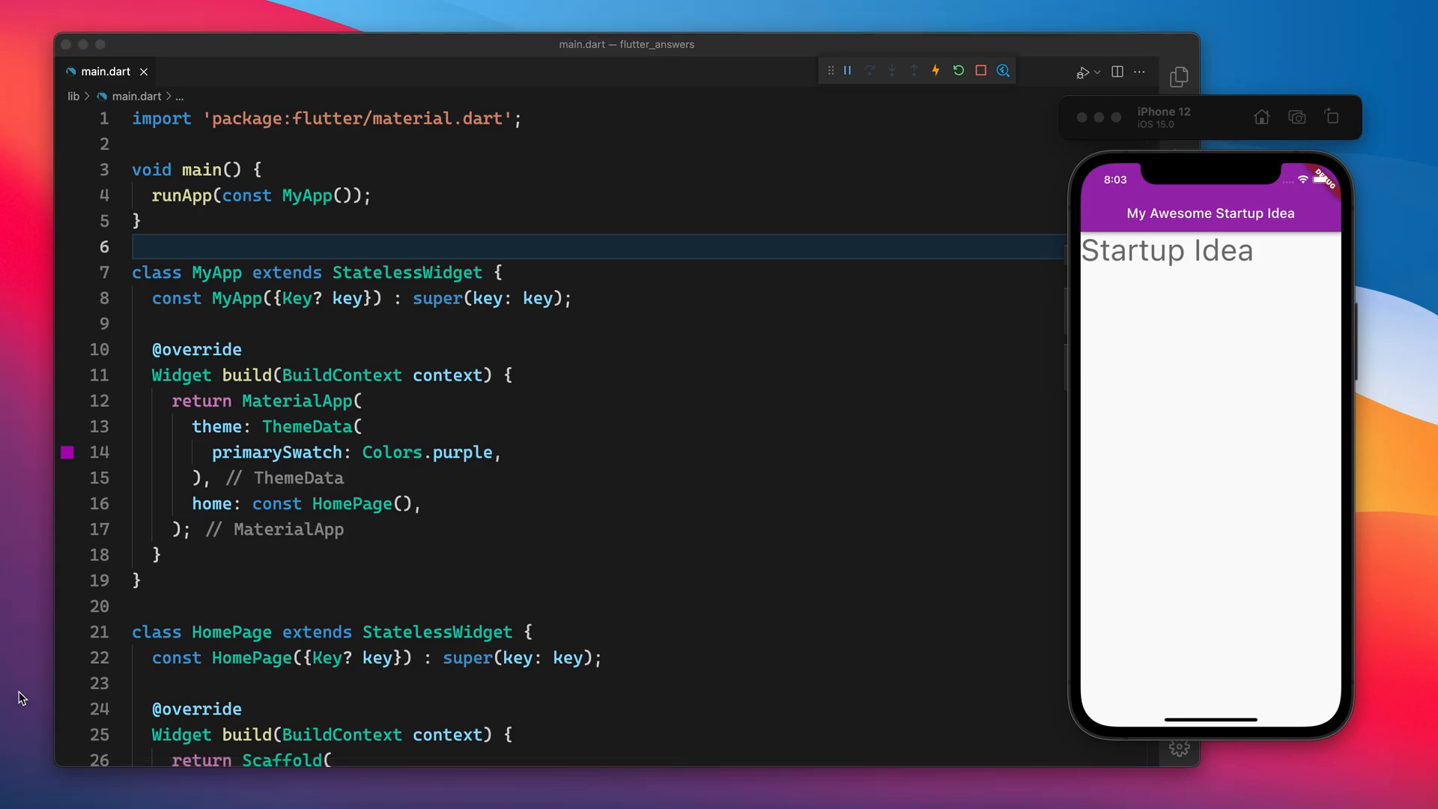
mouse_move(1219, 266)
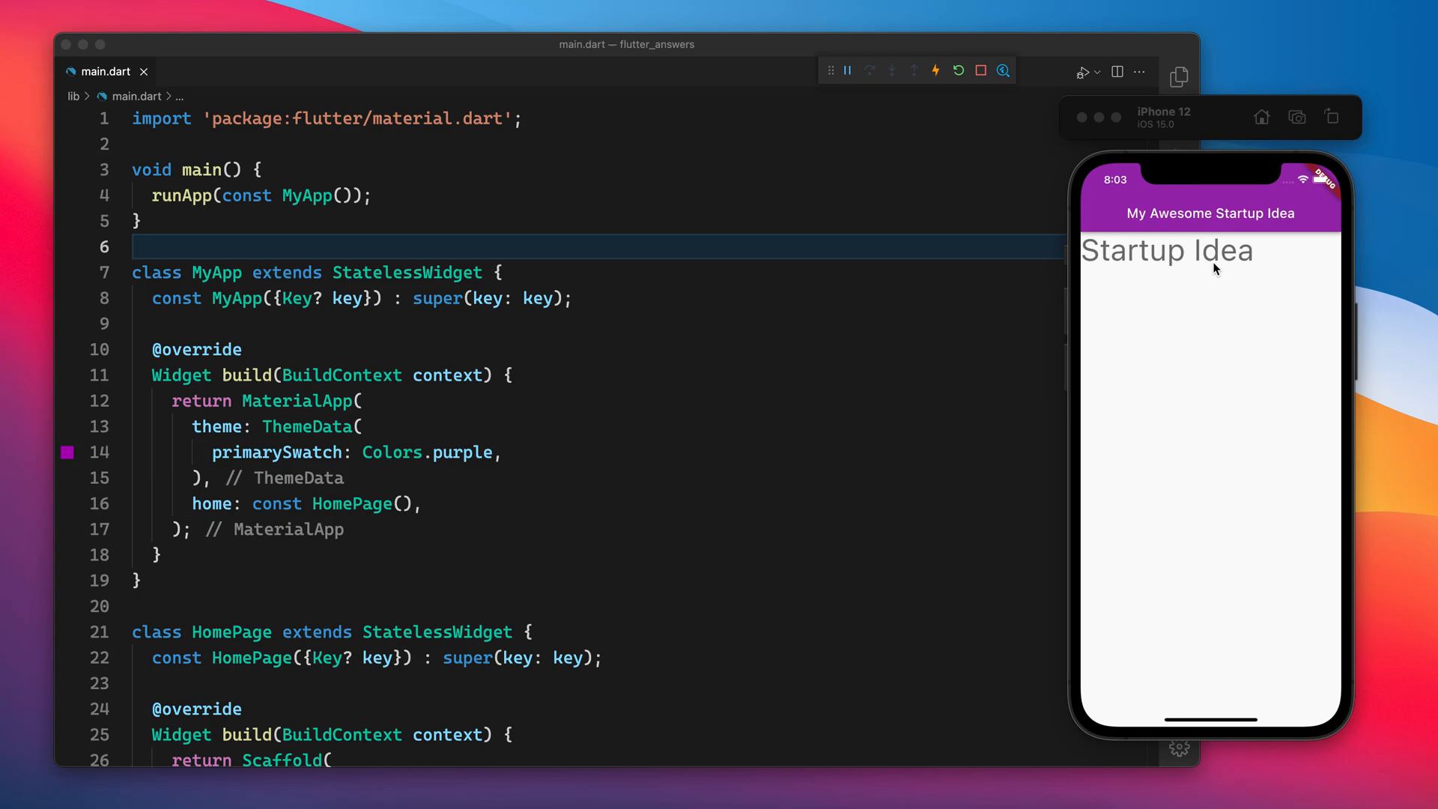
mouse_move(368, 253)
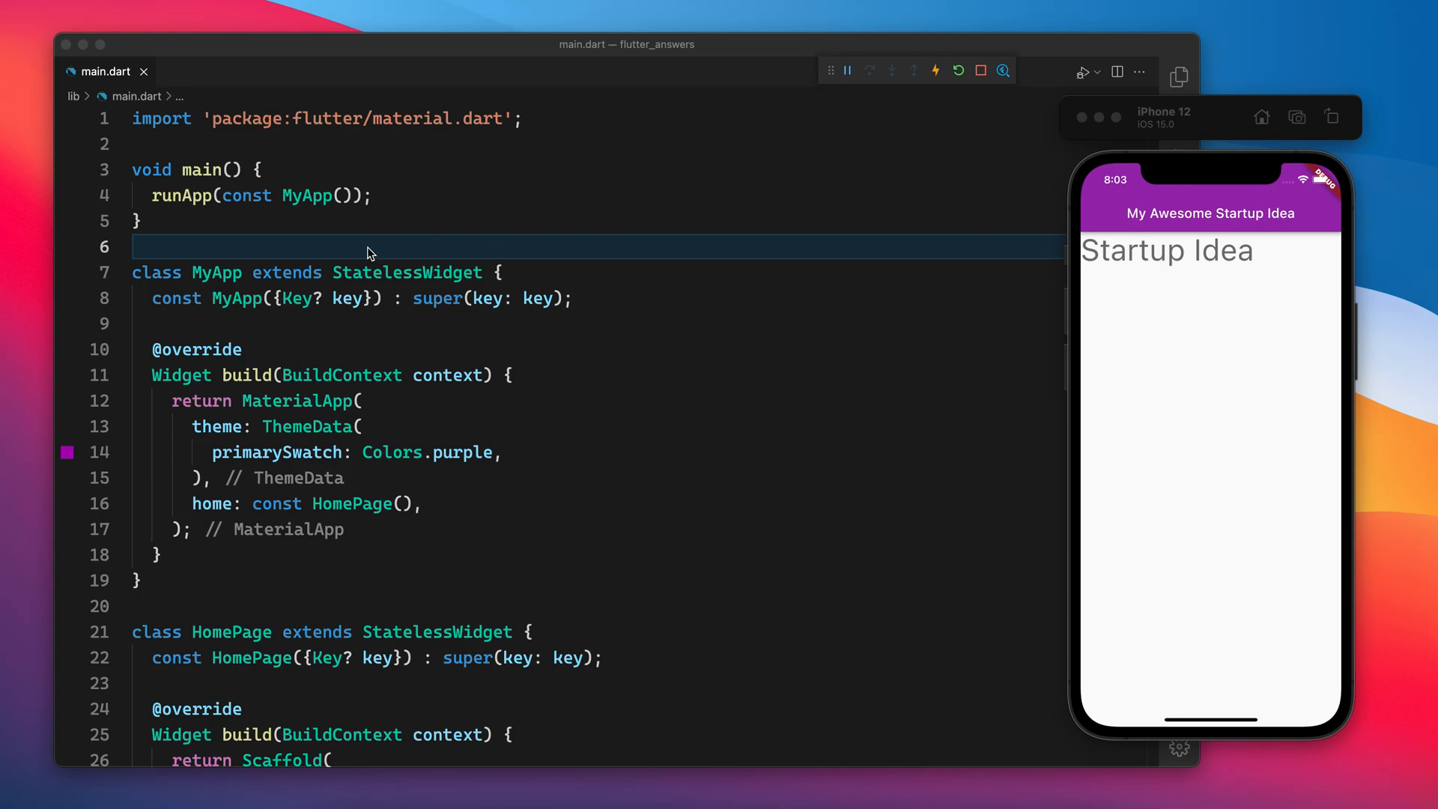
- Scroll to the HomePage Scaffold and cut the Startup Idea Text widget from its body
scroll("down", 3)
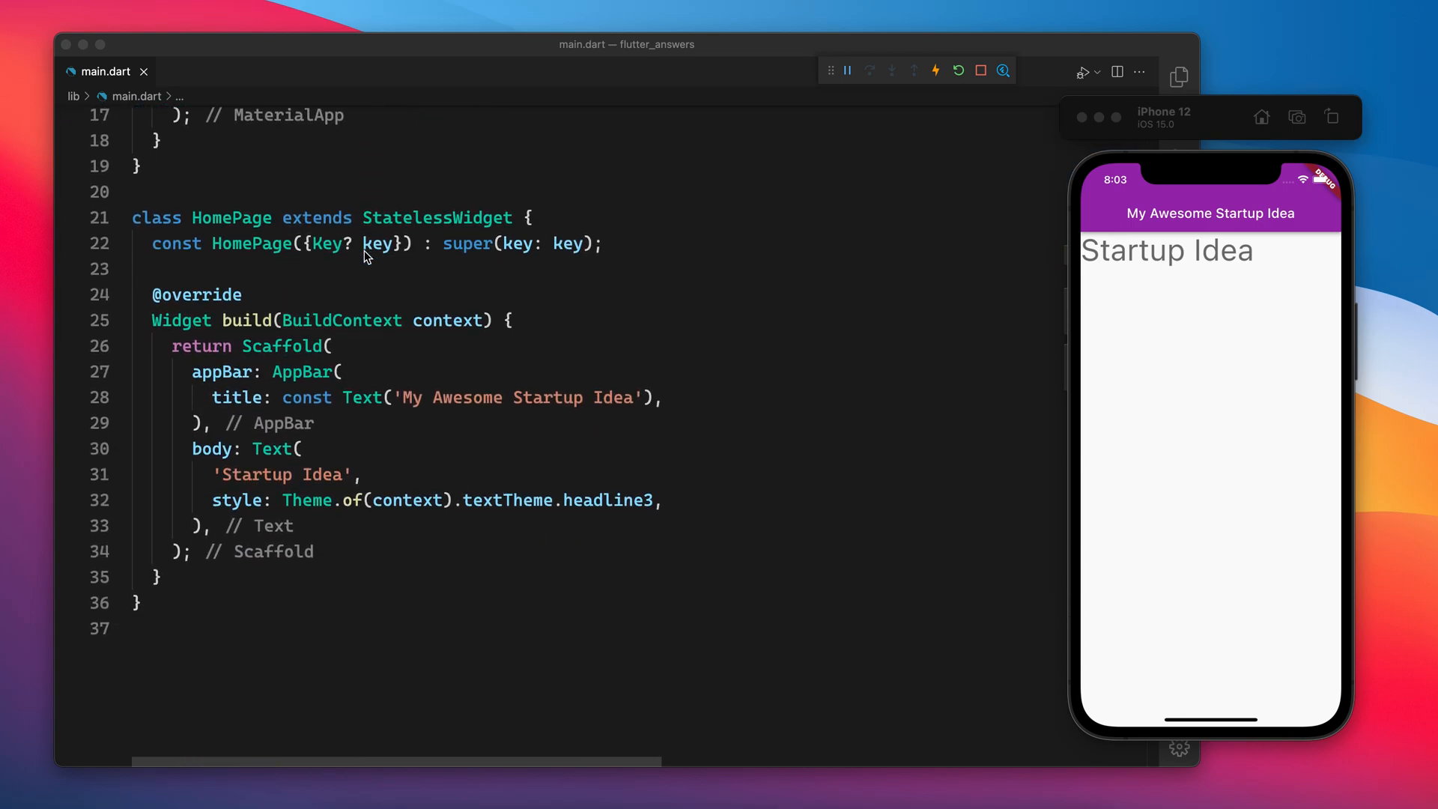
scroll("down", 3)
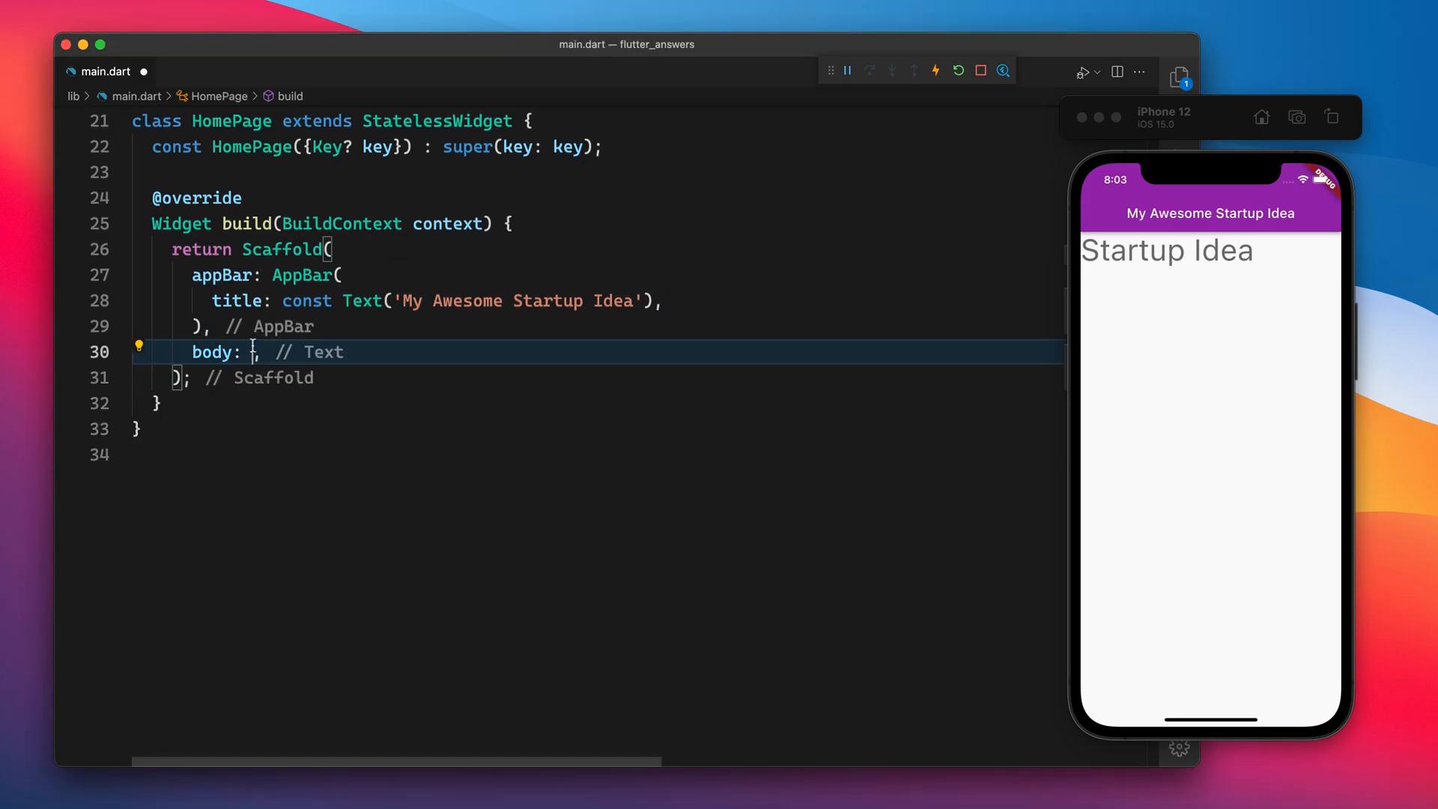
- Wrap the Startup Idea Text as the child of a Container( in the Scaffold body
type("Container(")
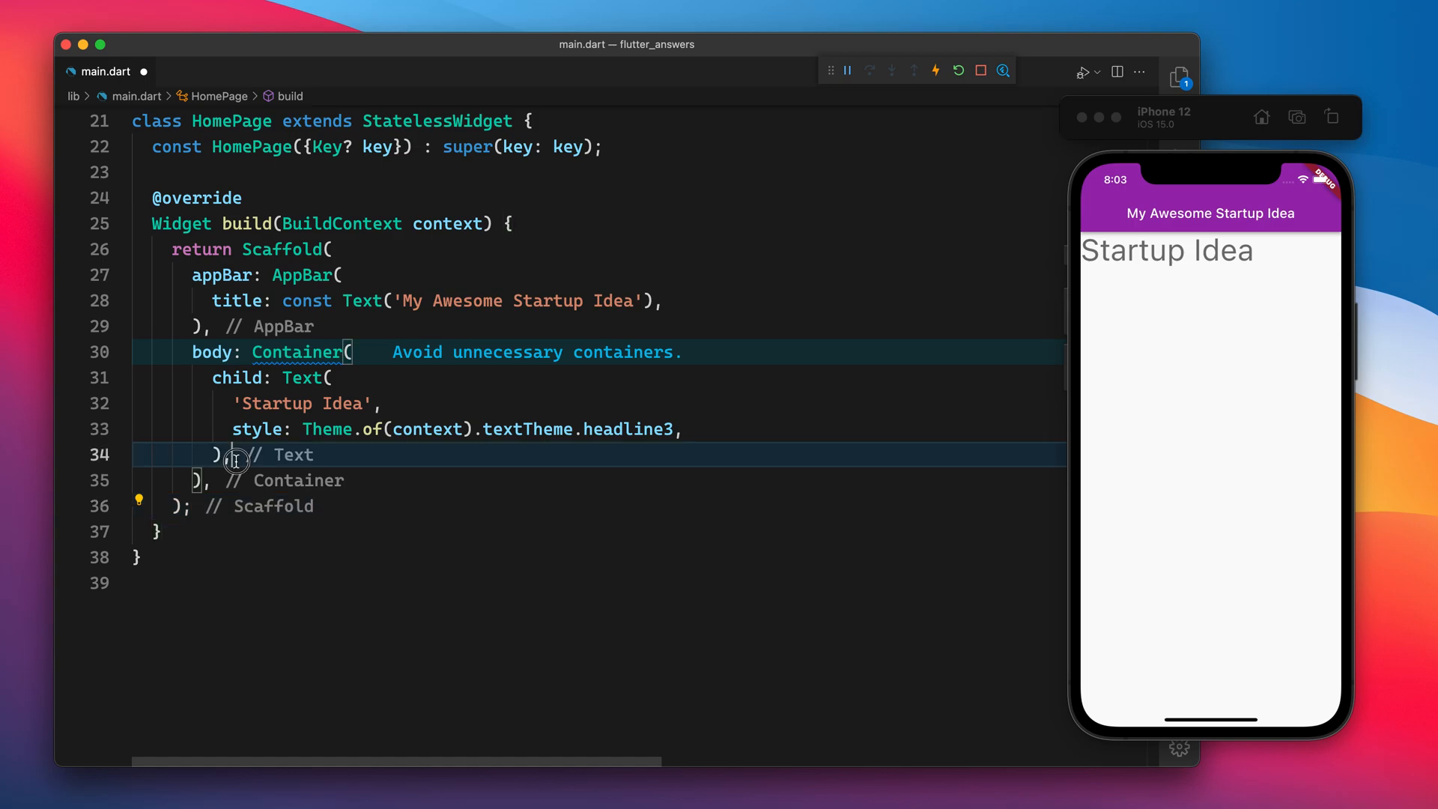
left_click(350, 351)
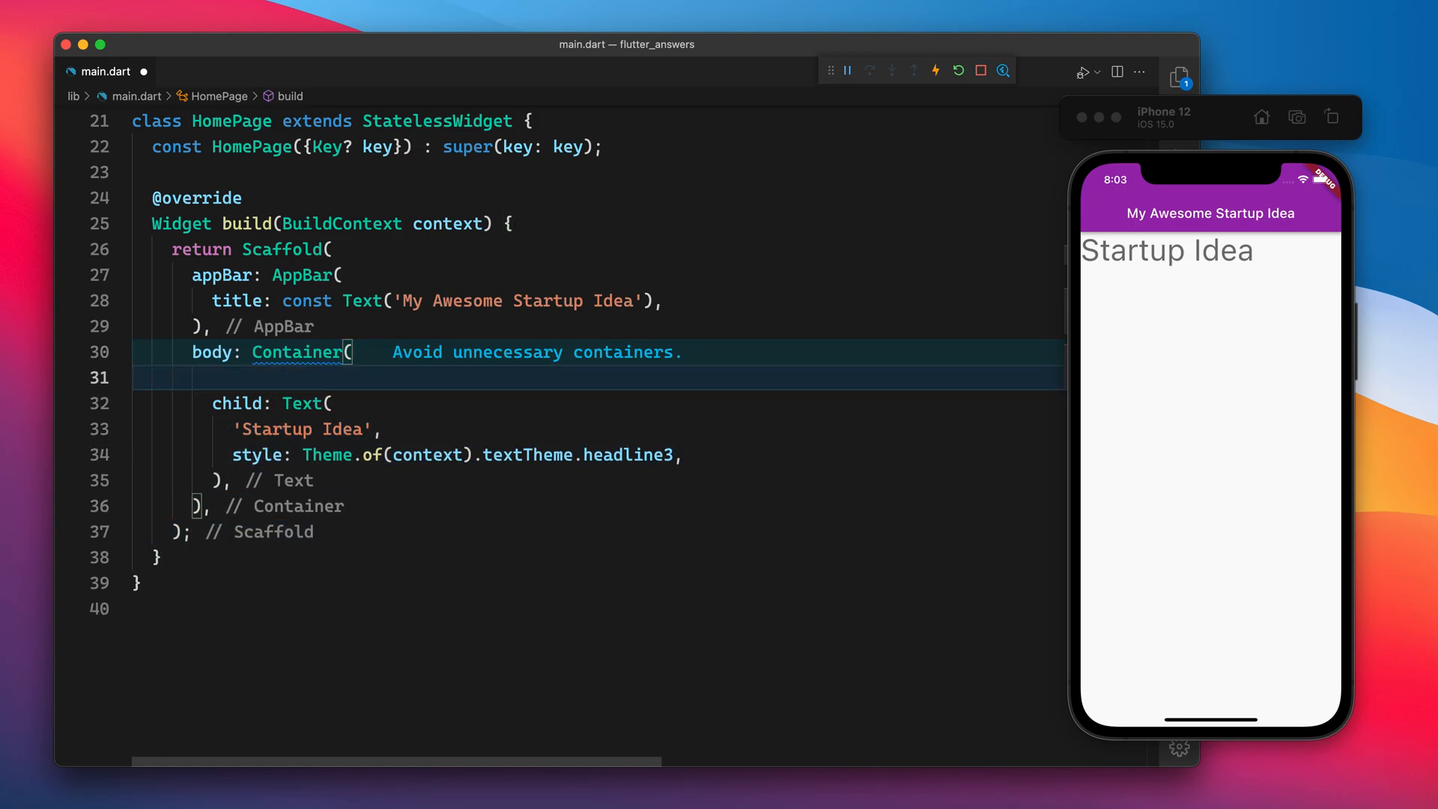
- Add decoration: BoxDecoration(border: Border.all(color: Colors.red, width: 5)) to the Container and hot reload
type("decoration: B,")
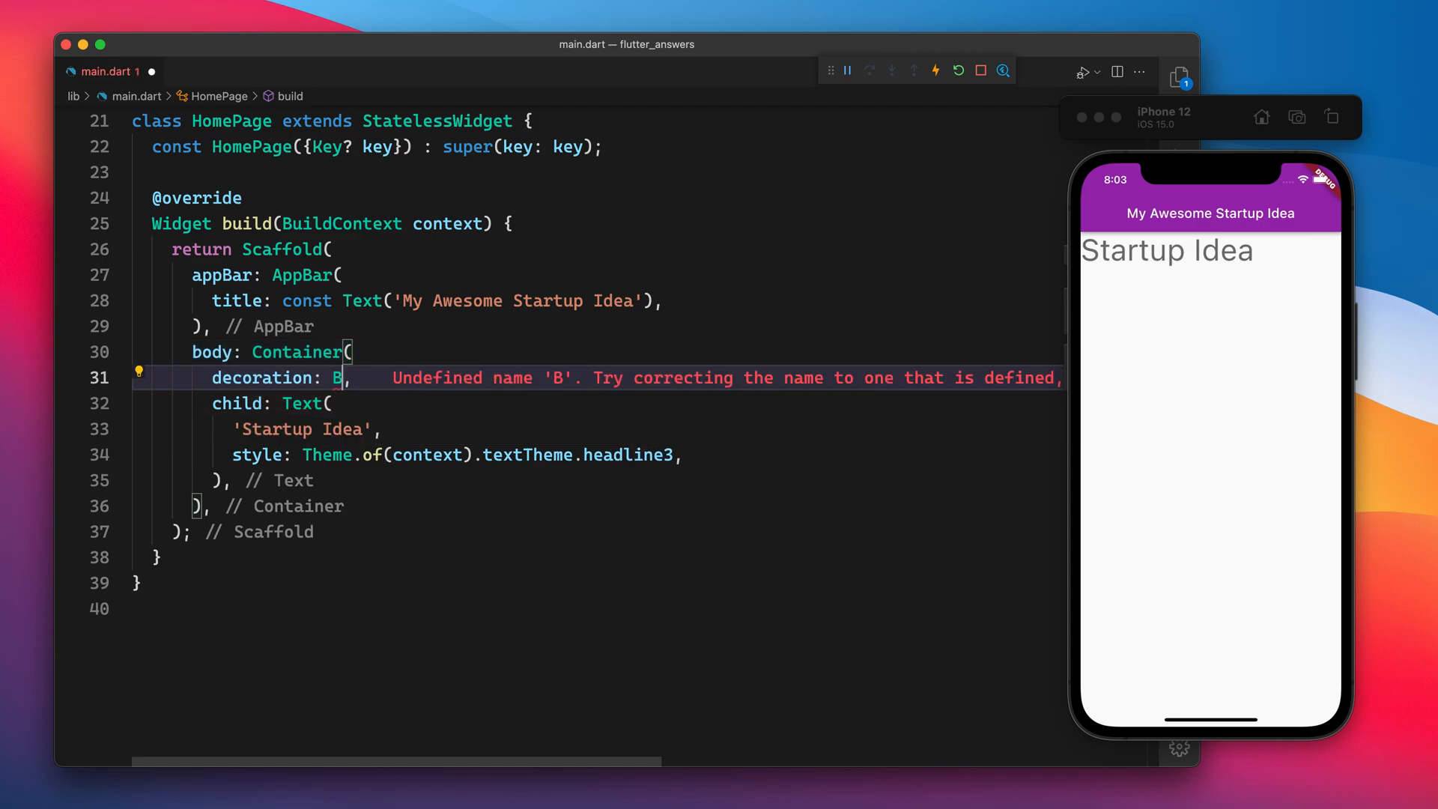
type("oxDecoration(")
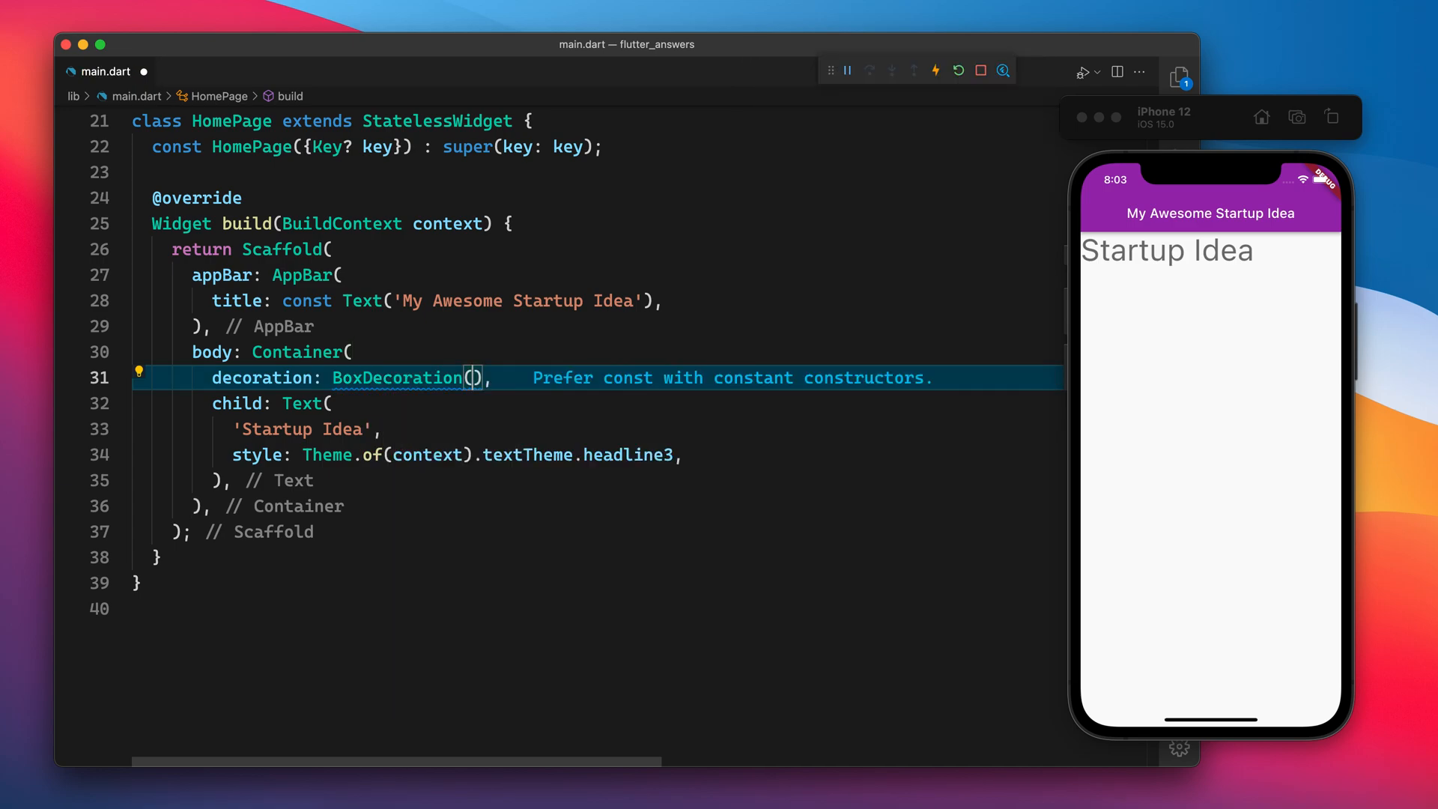
key("enter")
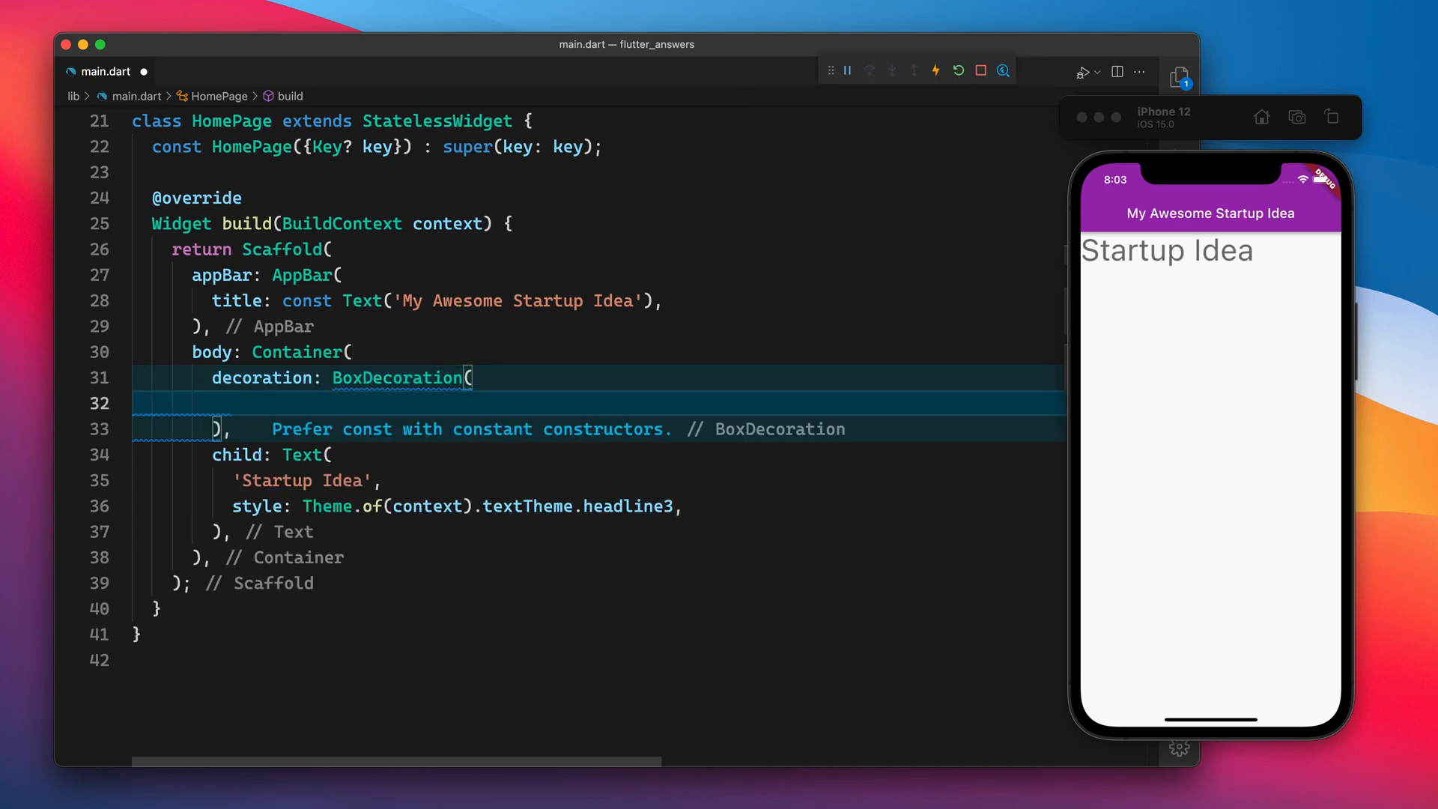
type("border")
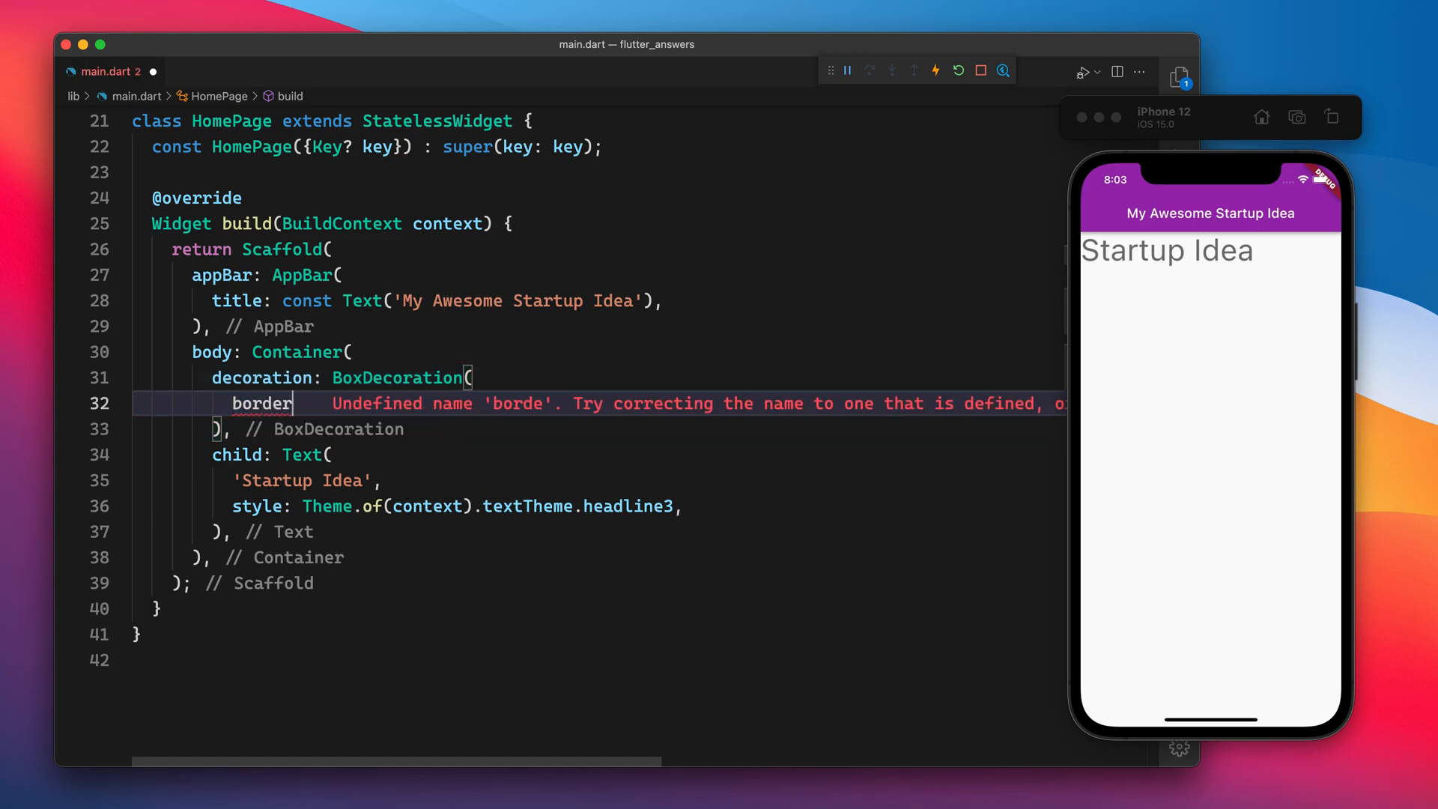
type(": Border.all(")
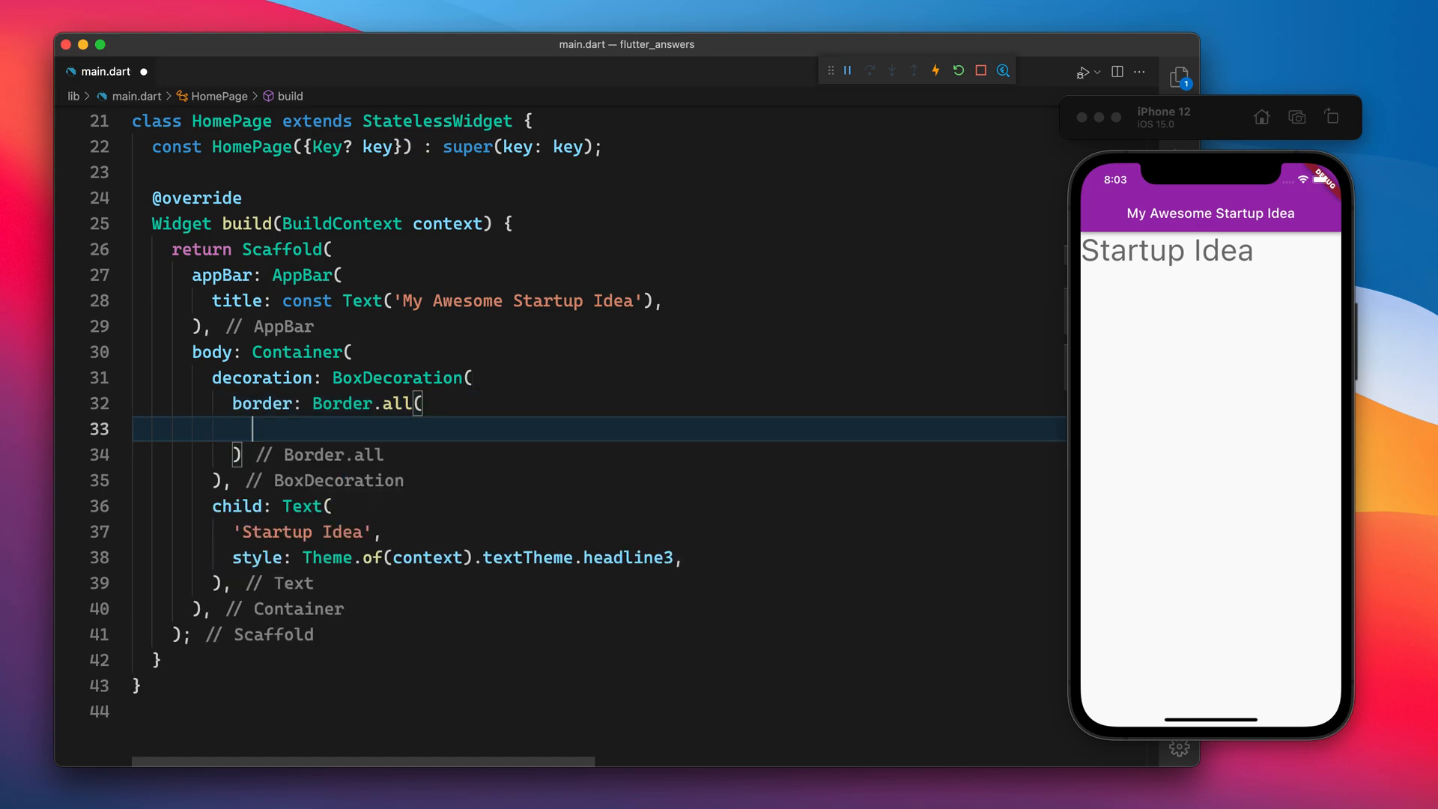
type("color: Colors.red,")
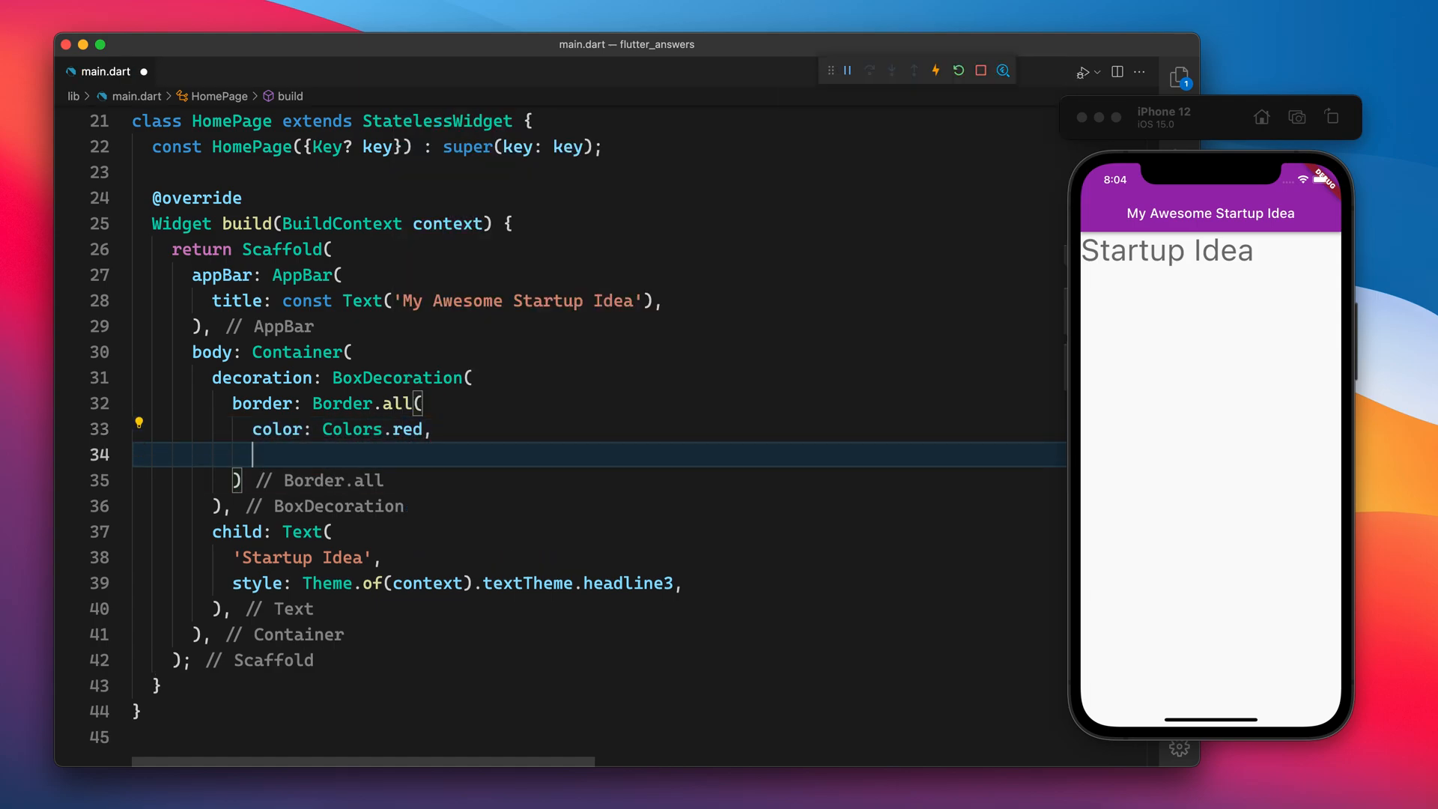
type("widh")
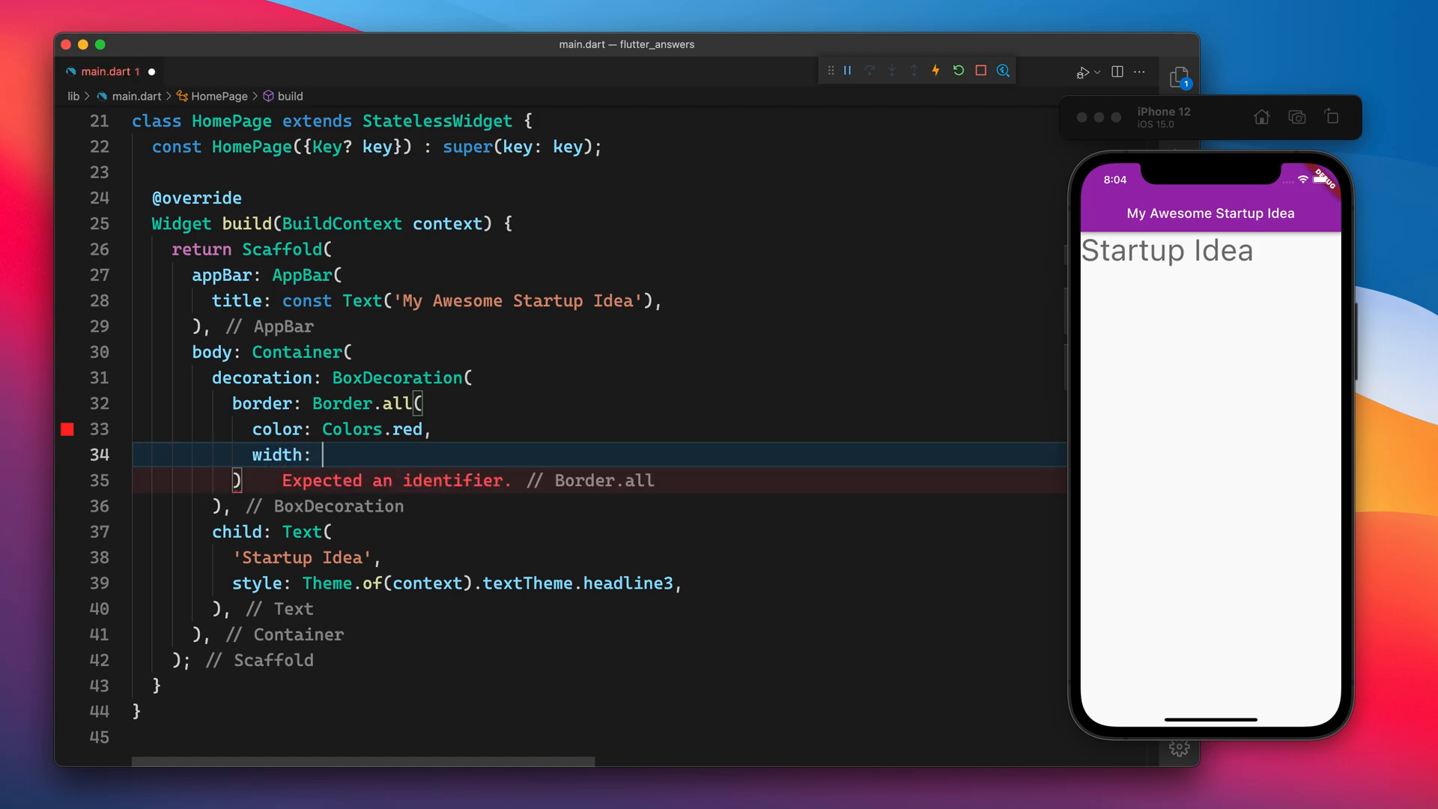
type("5,")
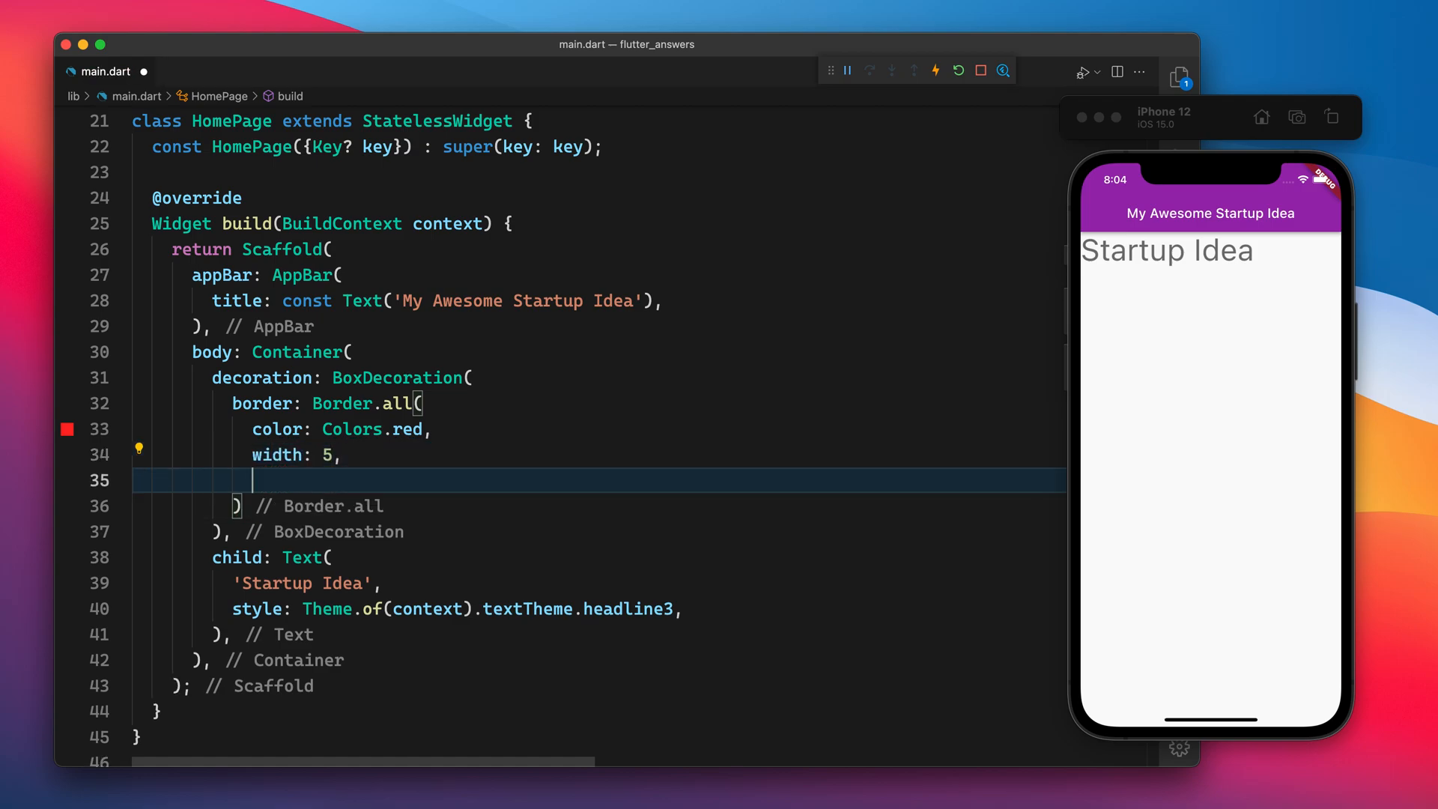
type("style:")
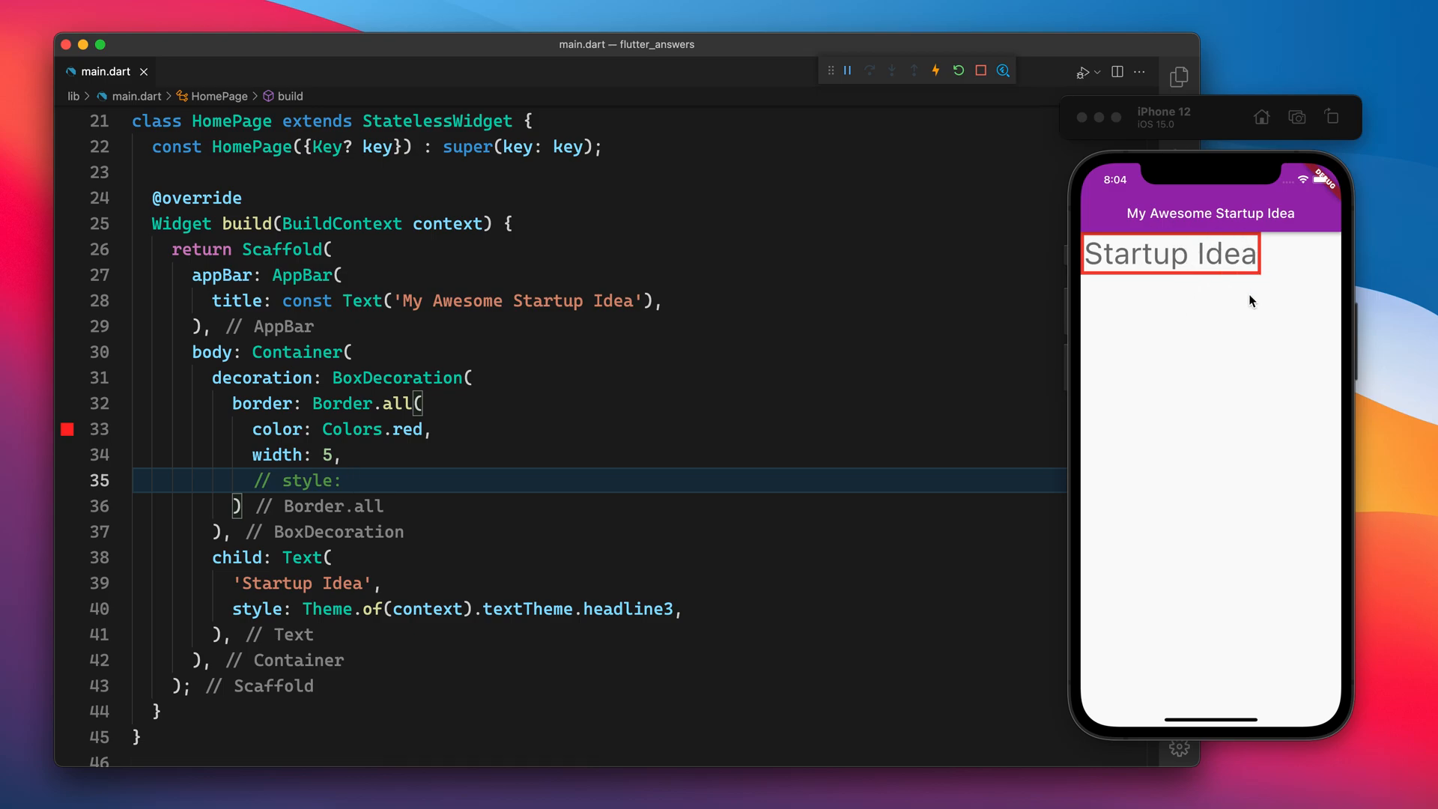
- Use the quick-fix to wrap the bordered Container in a Center widget
left_click(635, 403)
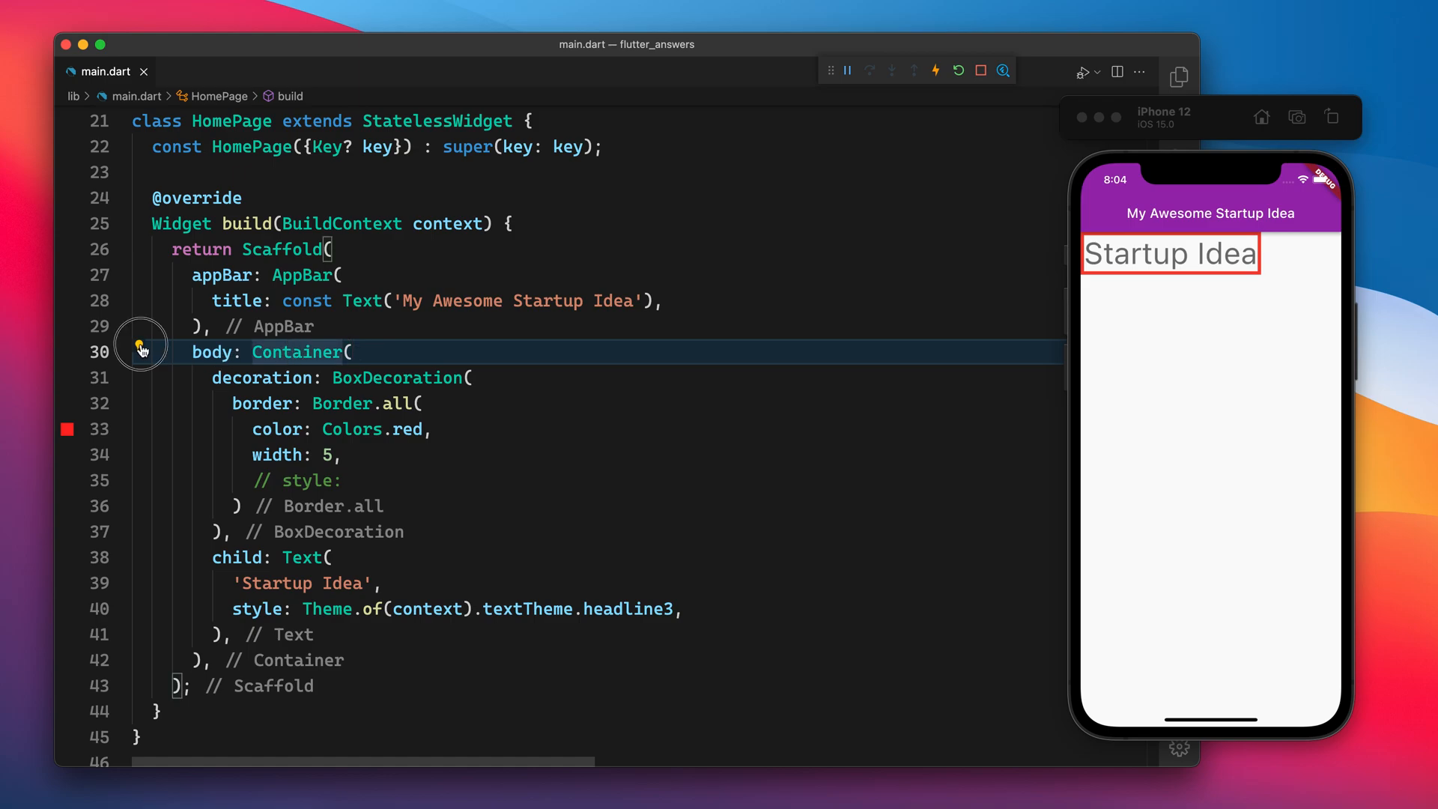
left_click(141, 349)
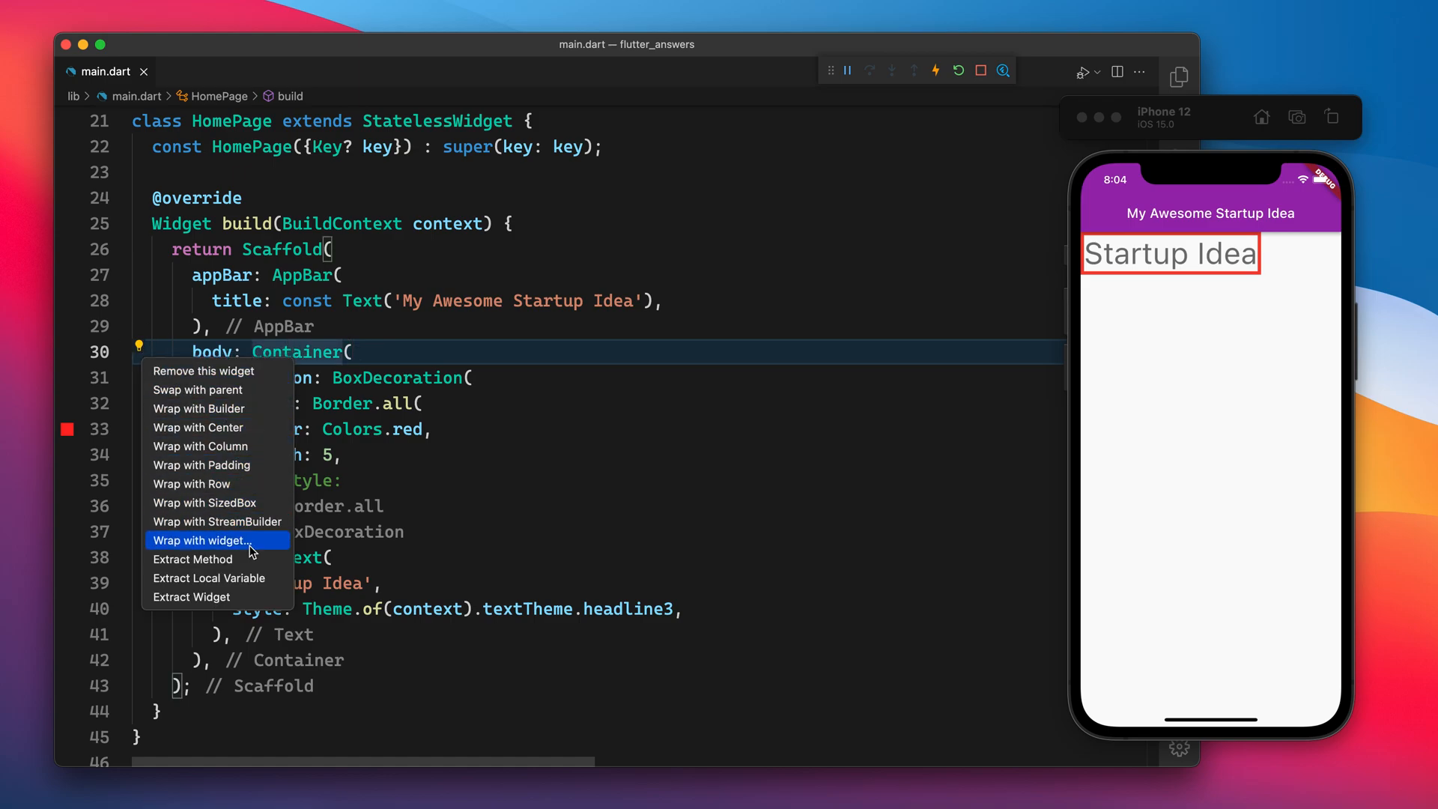
left_click(198, 427)
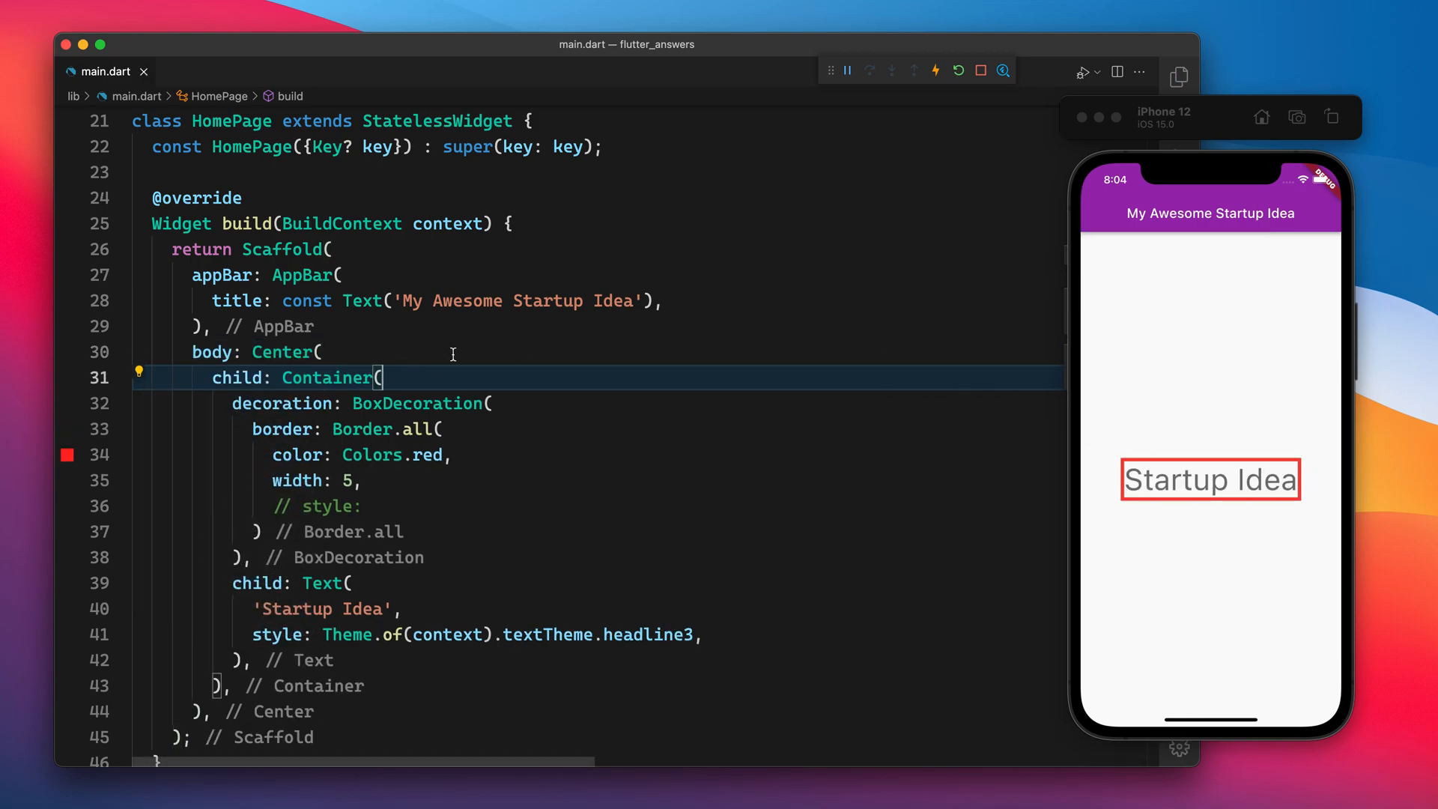
- Add padding: EdgeInsets.all(10) as the Container's first property and hot reload
scroll("down", 3)
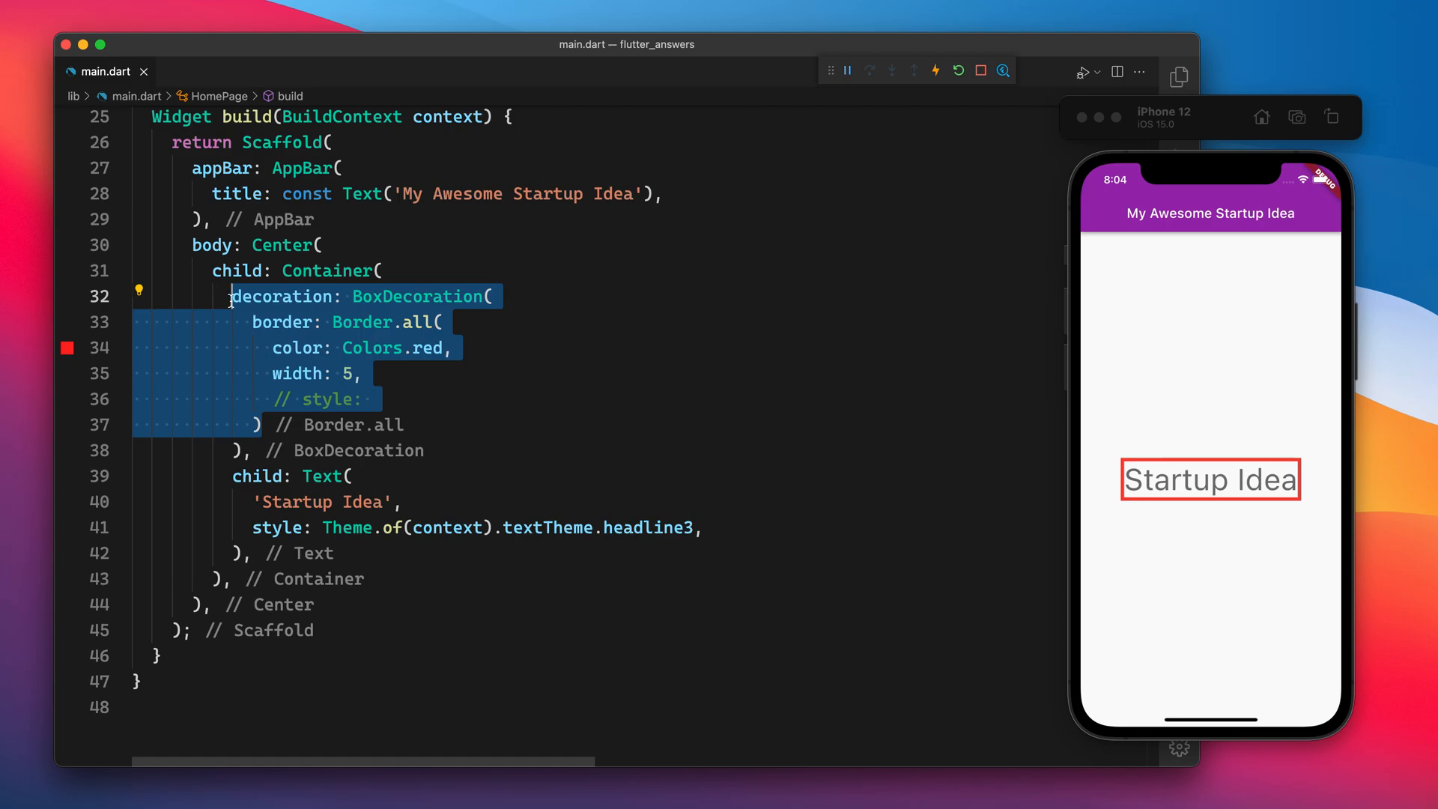
left_click(441, 267)
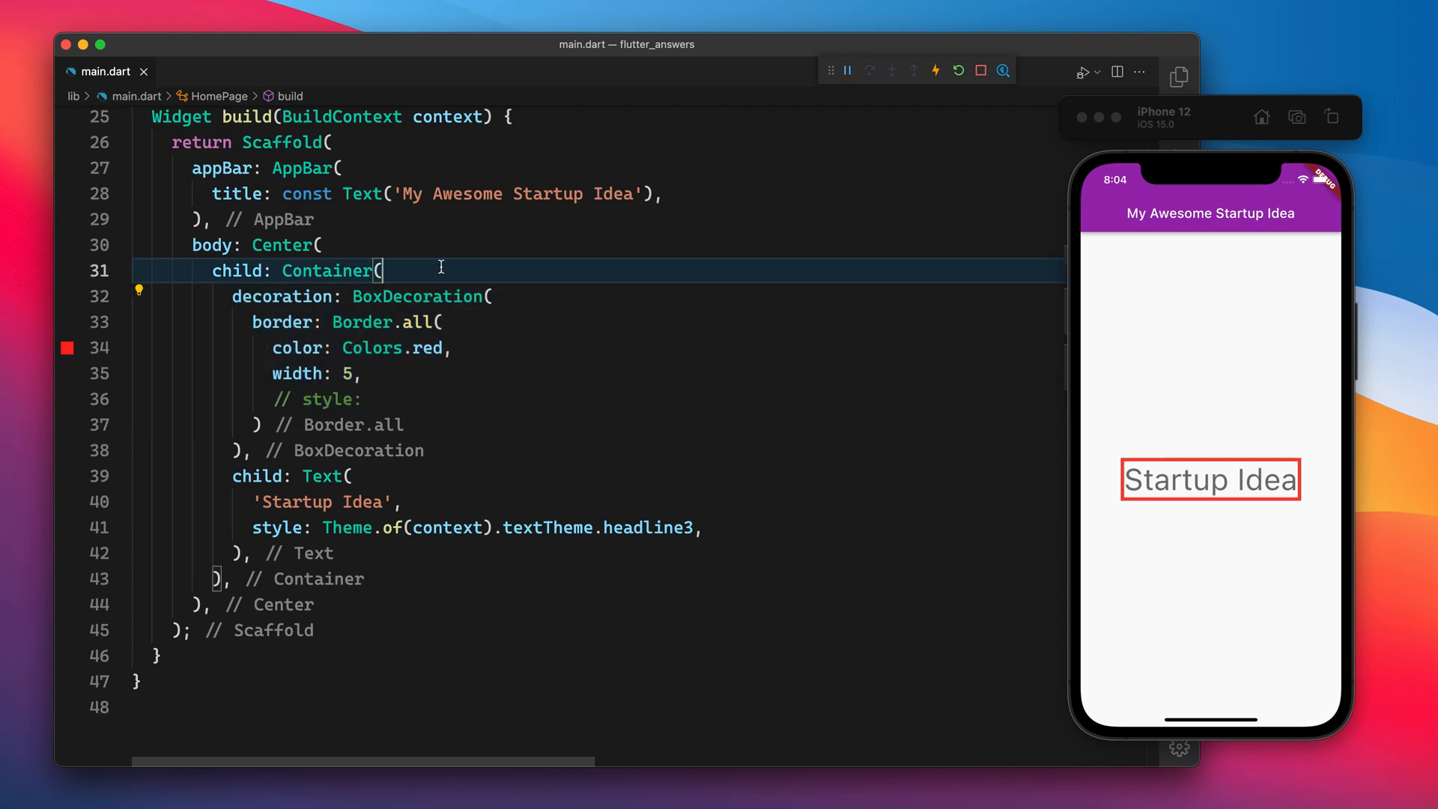
type("pa")
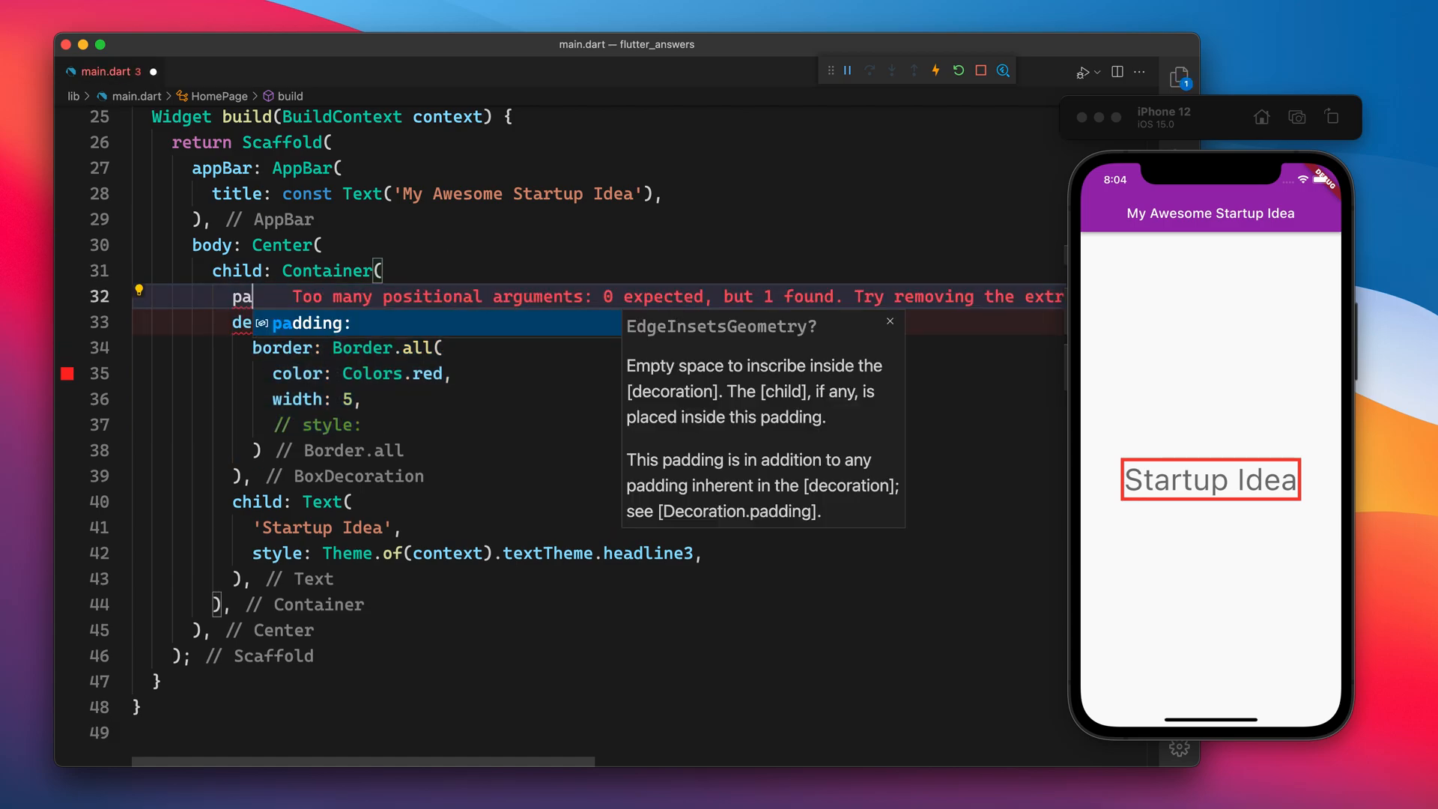
type("EdgeInsets.all(1),")
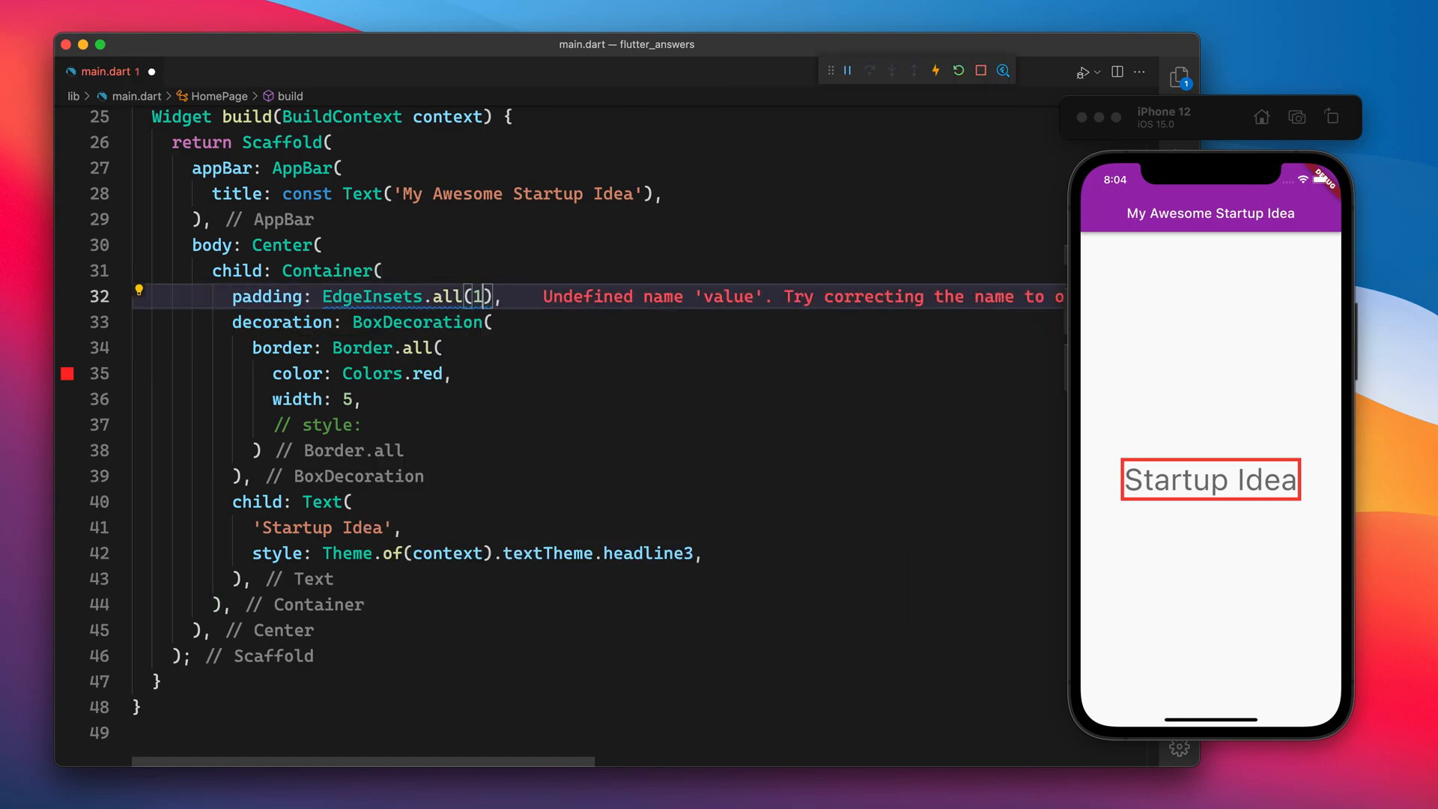
type("0")
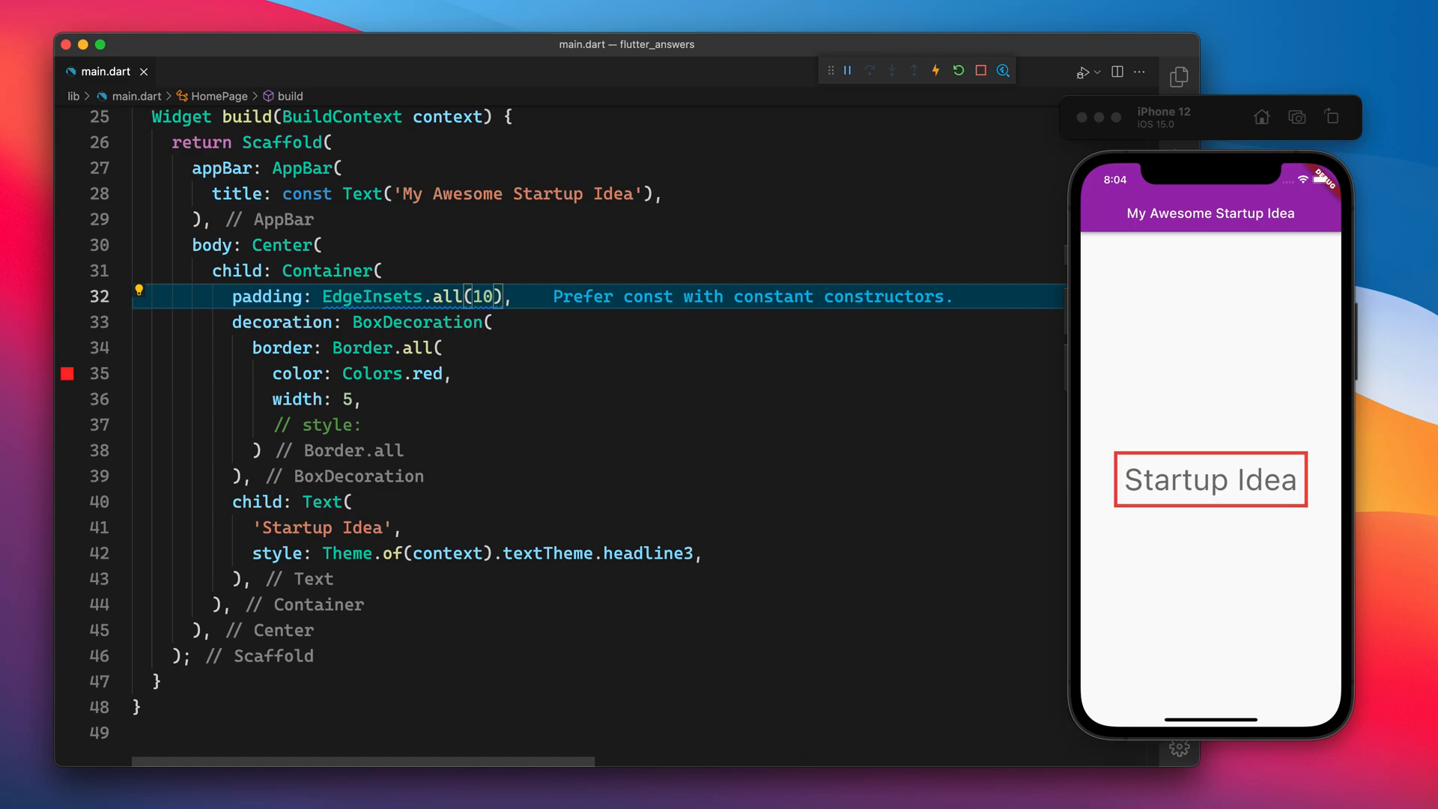